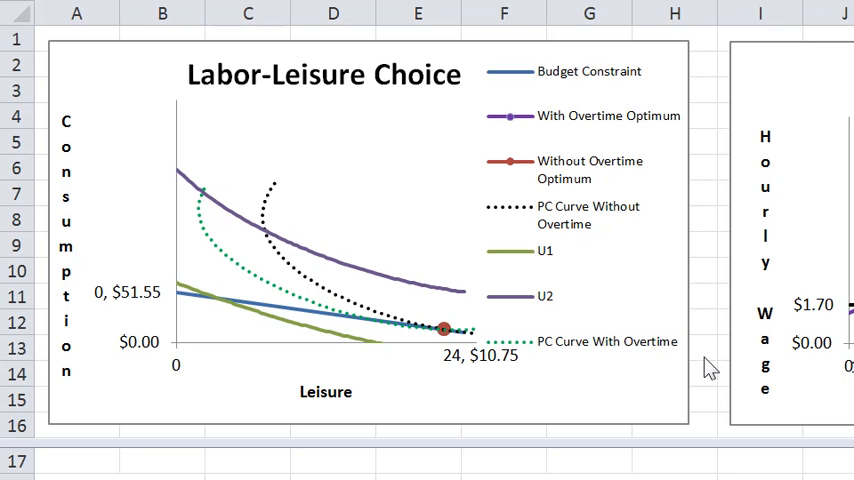
{"action": "mouse_move", "coordinate": [796, 430]}
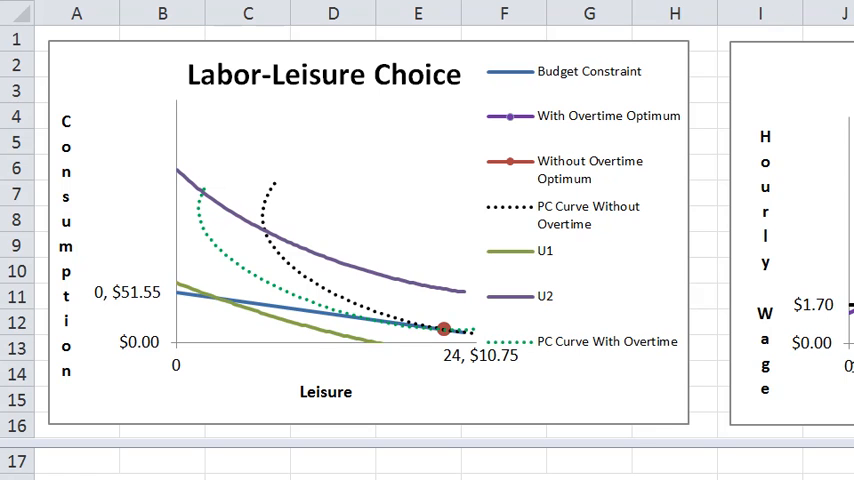
Raise the wage with the spin control so the budget line intercept climbs to $122.85
{"action": "left_click", "coordinate": [588, 12]}
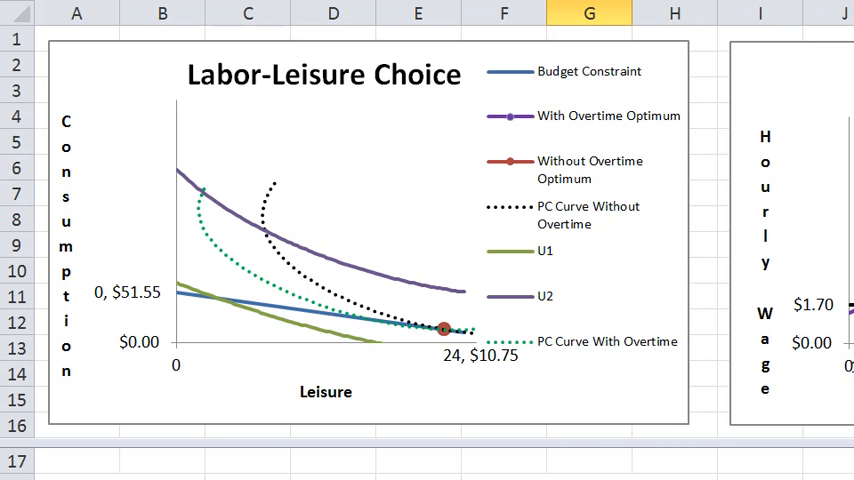
{"action": "scroll", "scroll_direction": "down", "scroll_amount": 3}
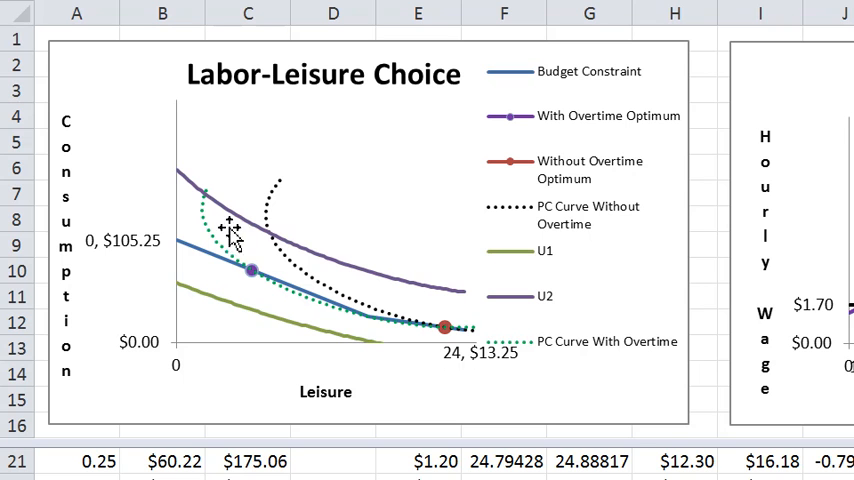
{"action": "mouse_move", "coordinate": [440, 340]}
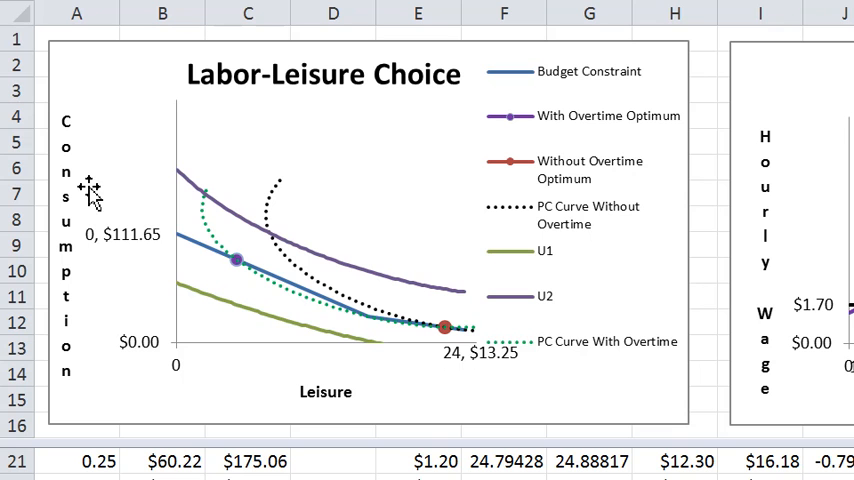
{"action": "mouse_move", "coordinate": [230, 268]}
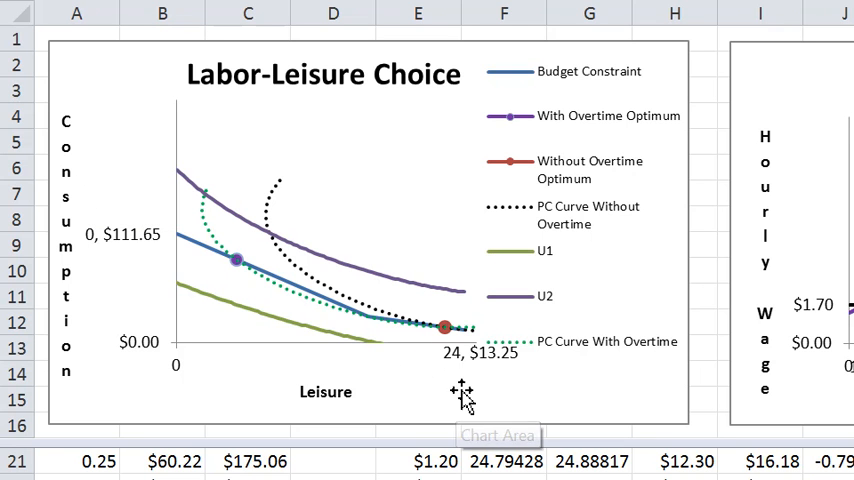
{"action": "mouse_move", "coordinate": [370, 330]}
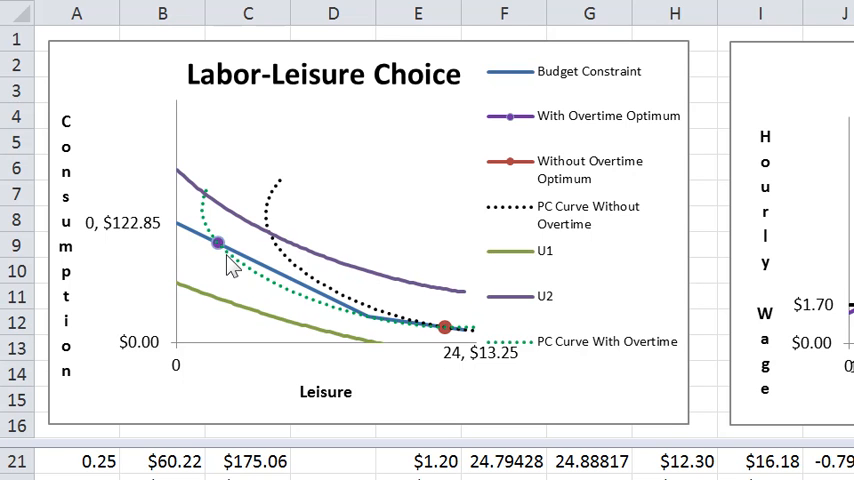
{"action": "mouse_move", "coordinate": [216, 244]}
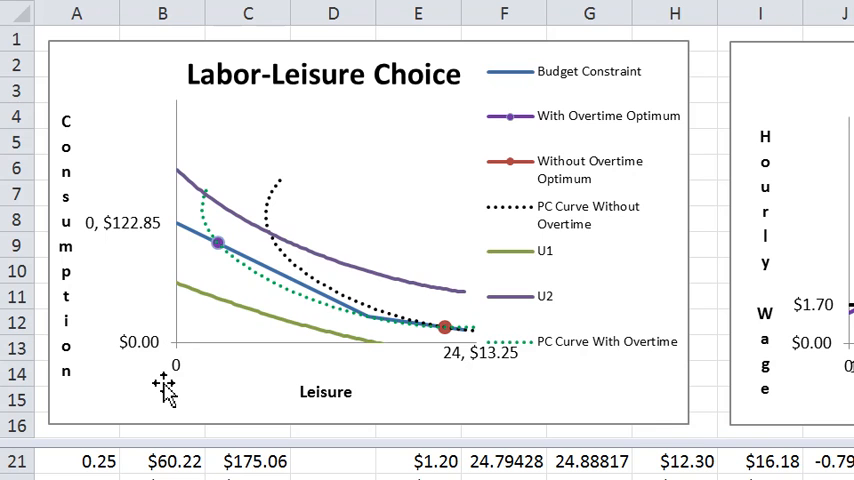
{"action": "mouse_move", "coordinate": [160, 388]}
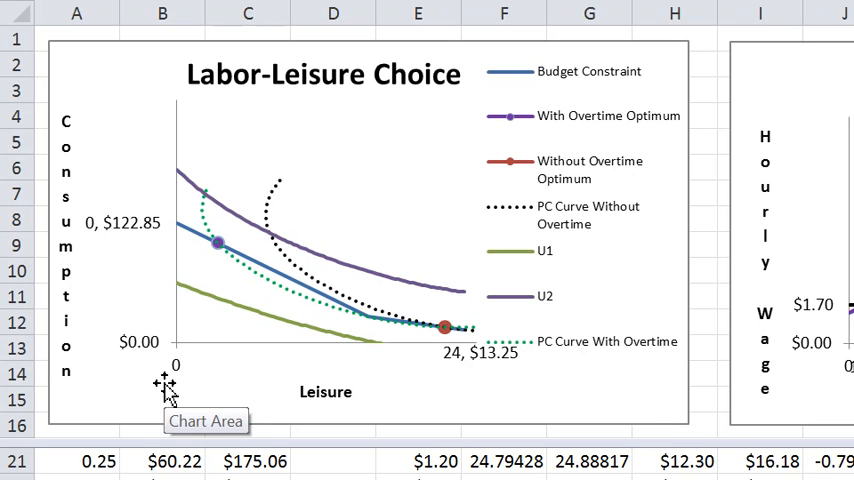
{"action": "mouse_move", "coordinate": [272, 400]}
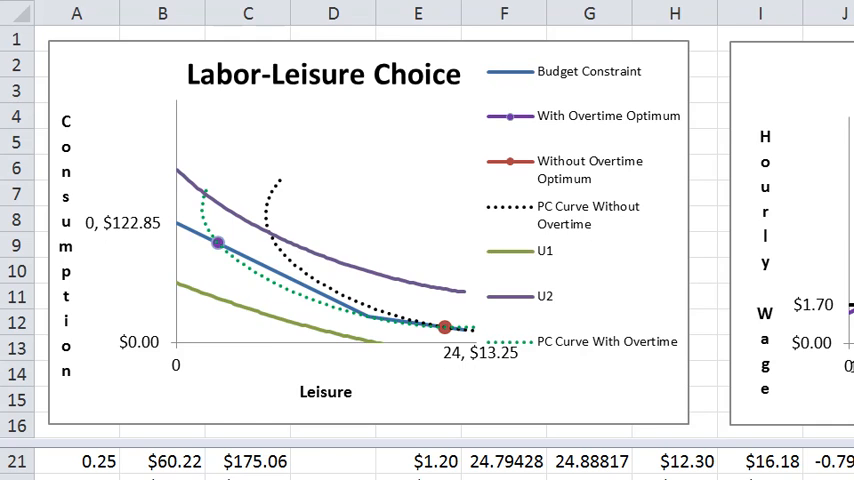
Lower the overtime wage so its choice point sits lower on the with-overtime supply curve
{"action": "scroll", "scroll_direction": "right", "scroll_amount": 3}
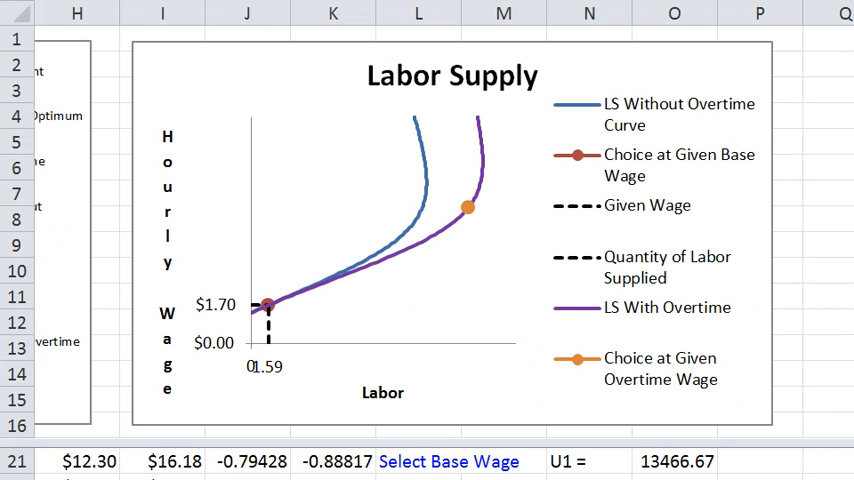
{"action": "left_click", "coordinate": [504, 12]}
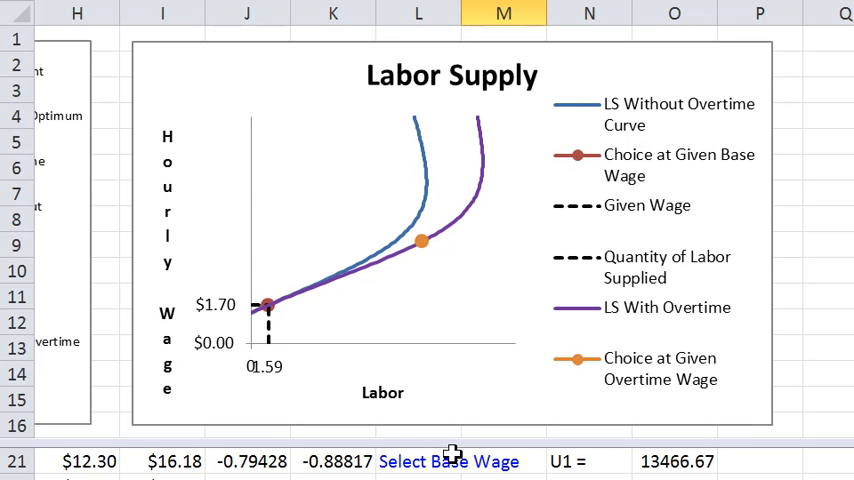
{"action": "mouse_move", "coordinate": [448, 452]}
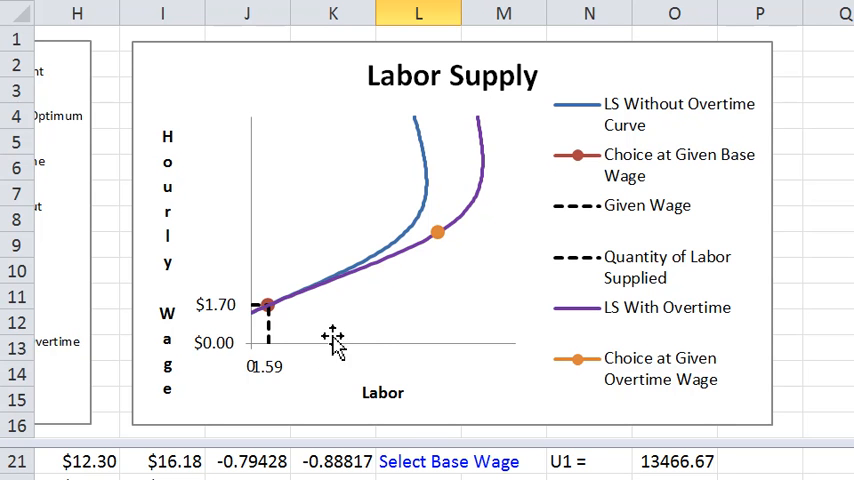
{"action": "mouse_move", "coordinate": [332, 340]}
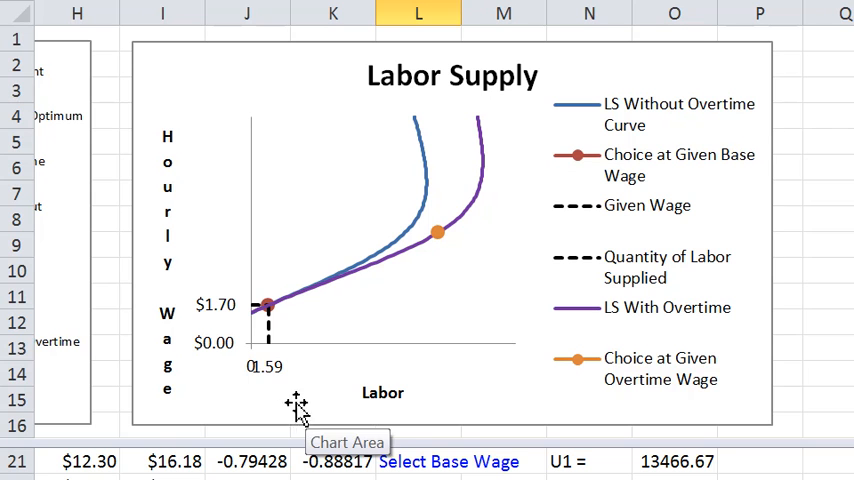
{"action": "mouse_move", "coordinate": [456, 262]}
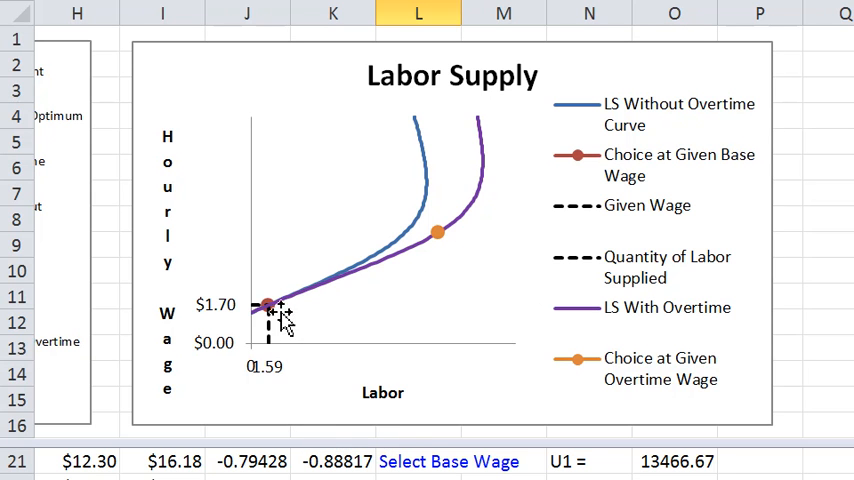
{"action": "mouse_move", "coordinate": [284, 450]}
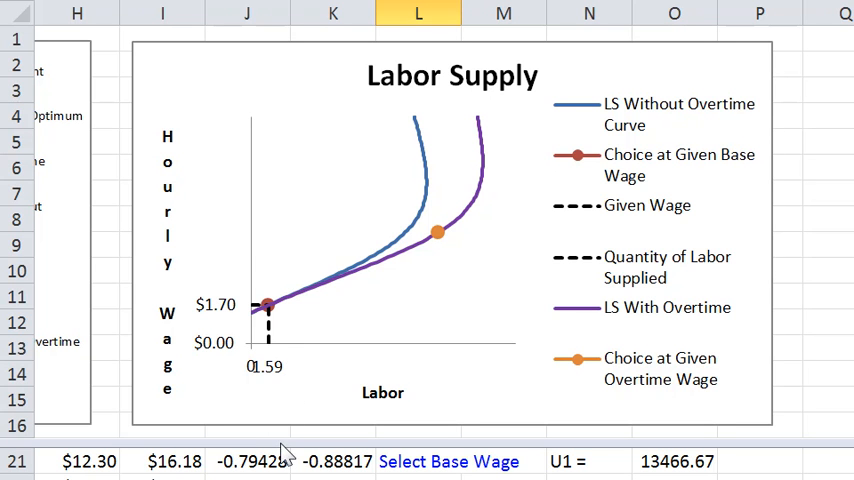
{"action": "mouse_move", "coordinate": [280, 438]}
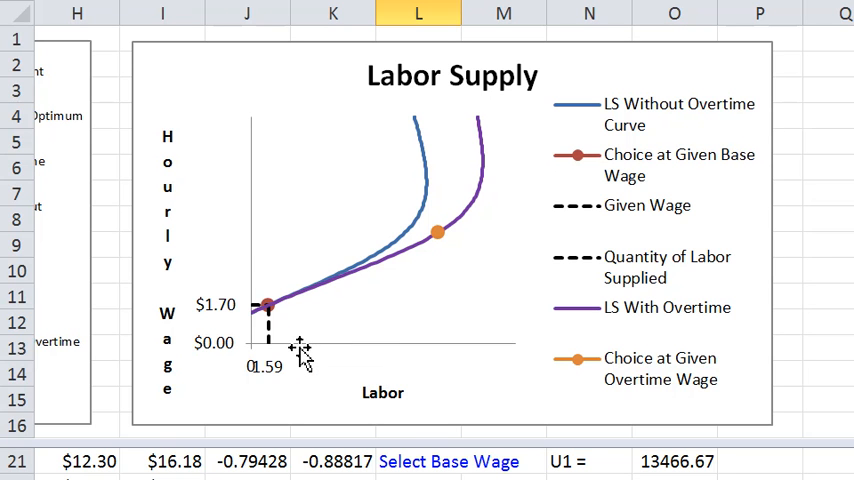
{"action": "mouse_move", "coordinate": [464, 232]}
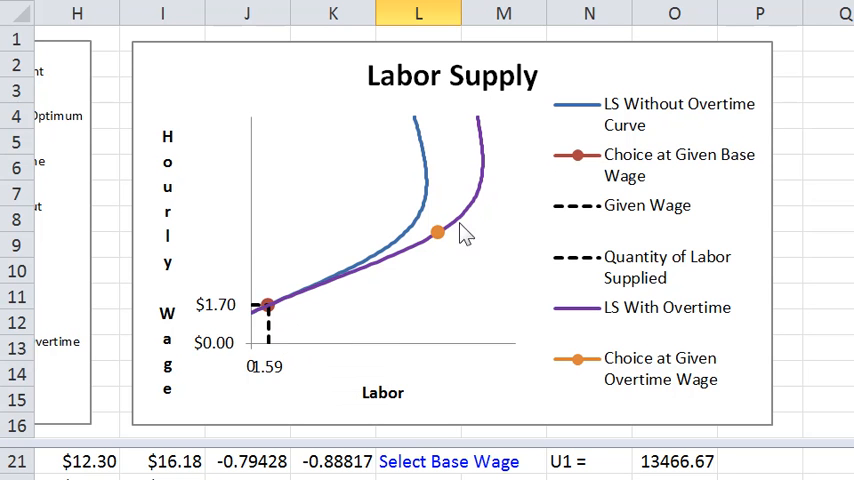